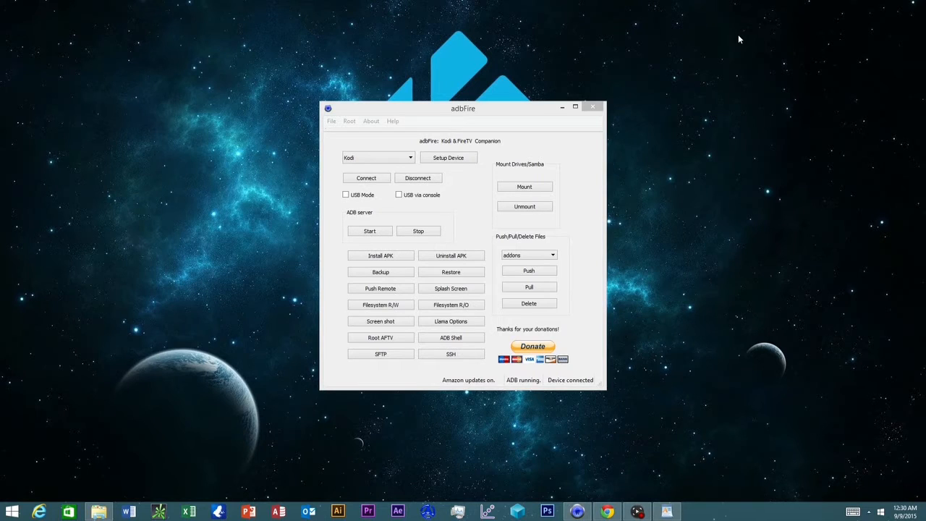
pyautogui.moveTo(510, 280)
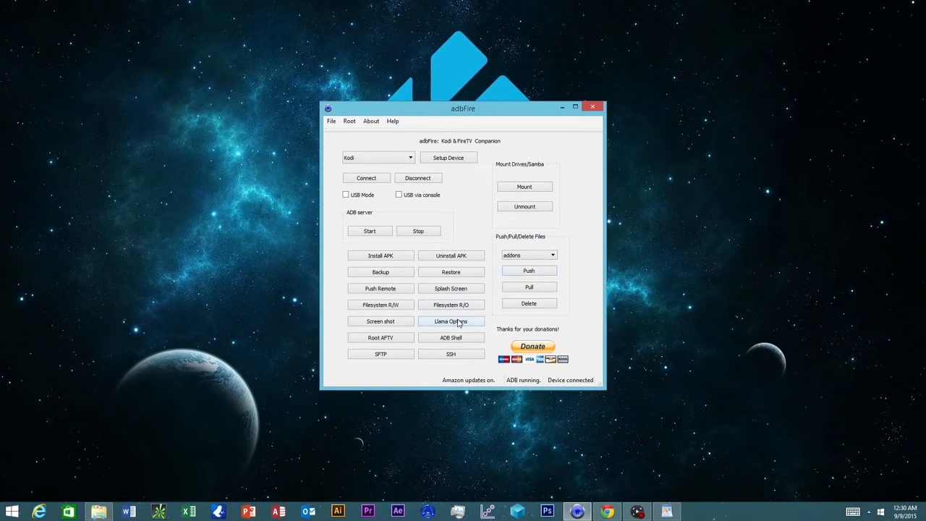
# In Llama Options, choose Replace Program icon and Link Media Center to Program, and tick Install Llama
pyautogui.click(450, 321)
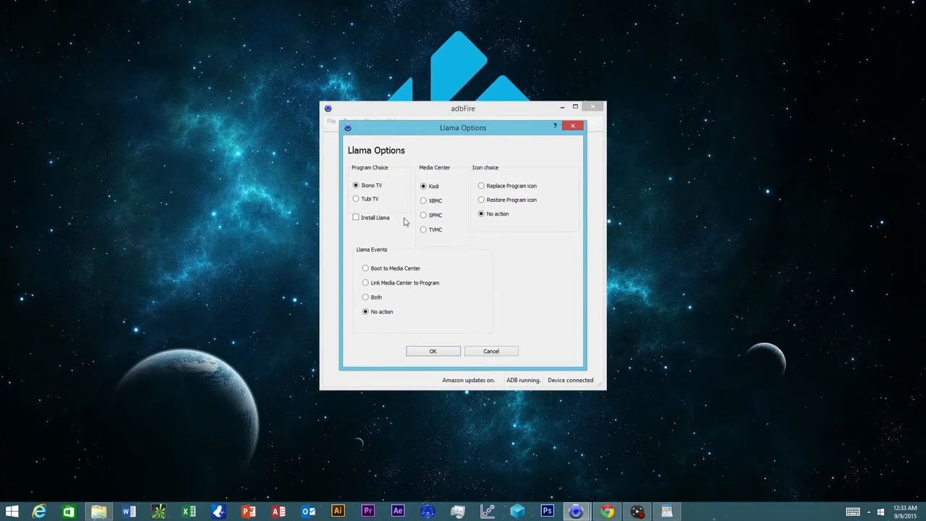
pyautogui.moveTo(432, 186)
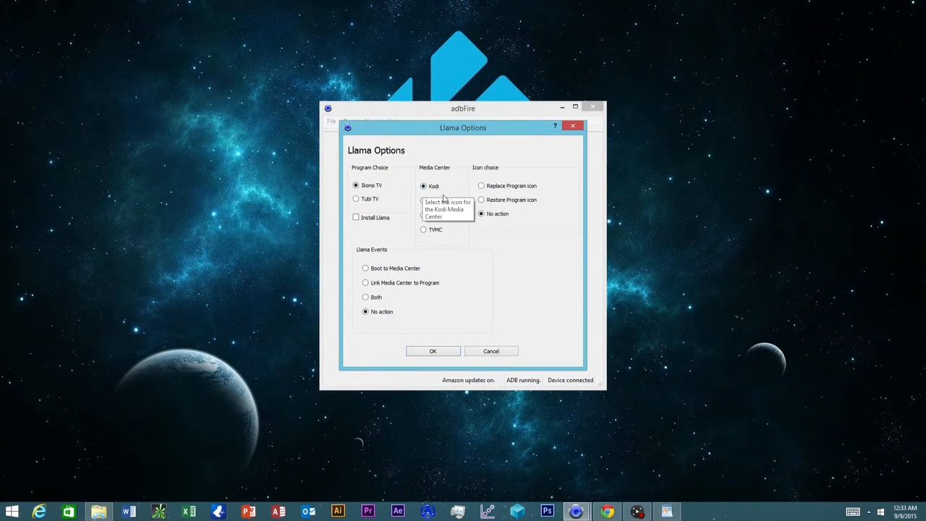
pyautogui.click(481, 185)
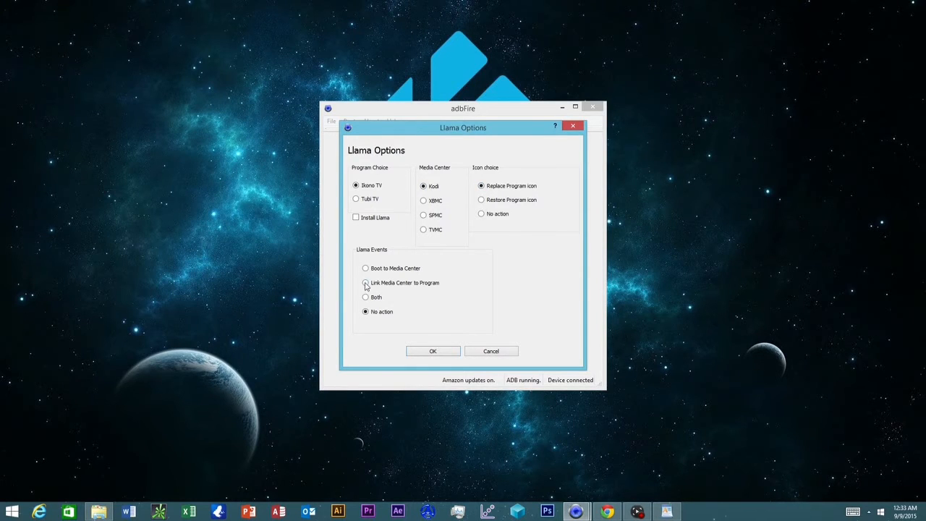
pyautogui.click(365, 283)
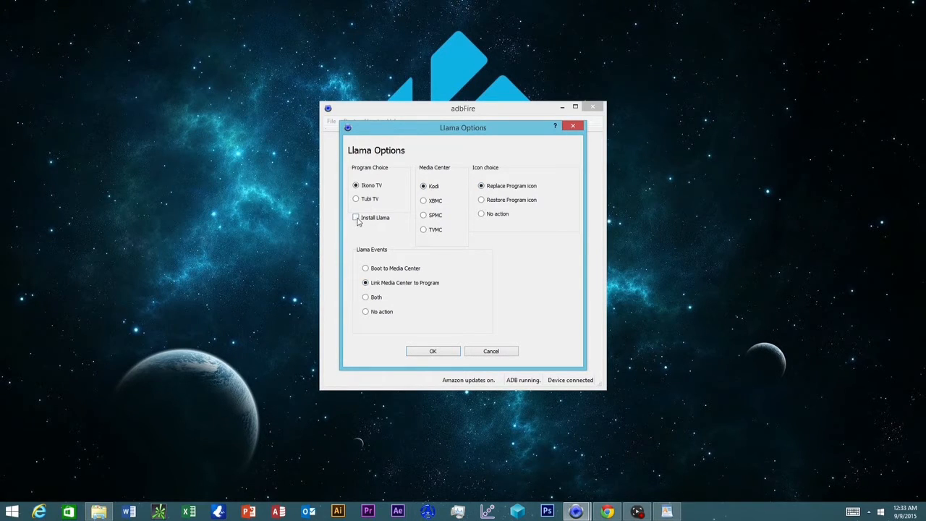
pyautogui.click(355, 217)
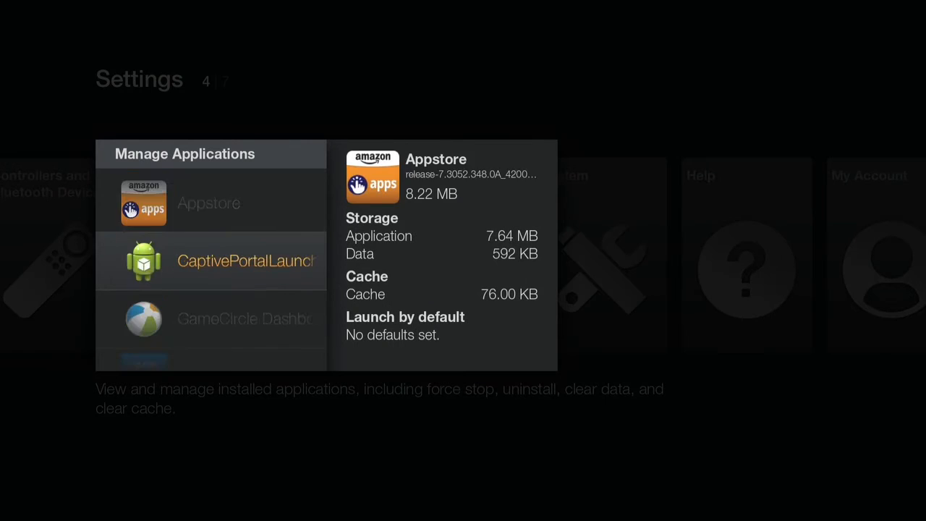
# Scroll Manage Applications down to Llama and open its app options page
pyautogui.scroll(-3)
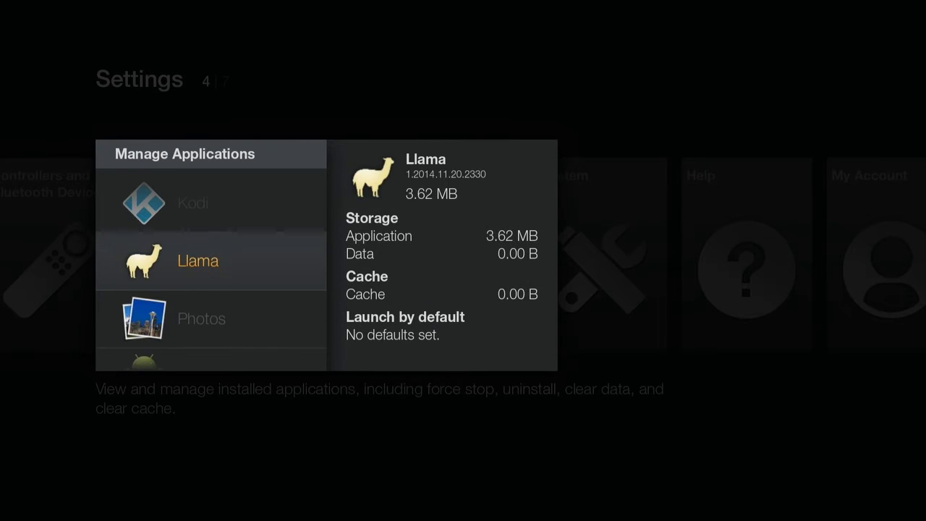
pyautogui.click(210, 261)
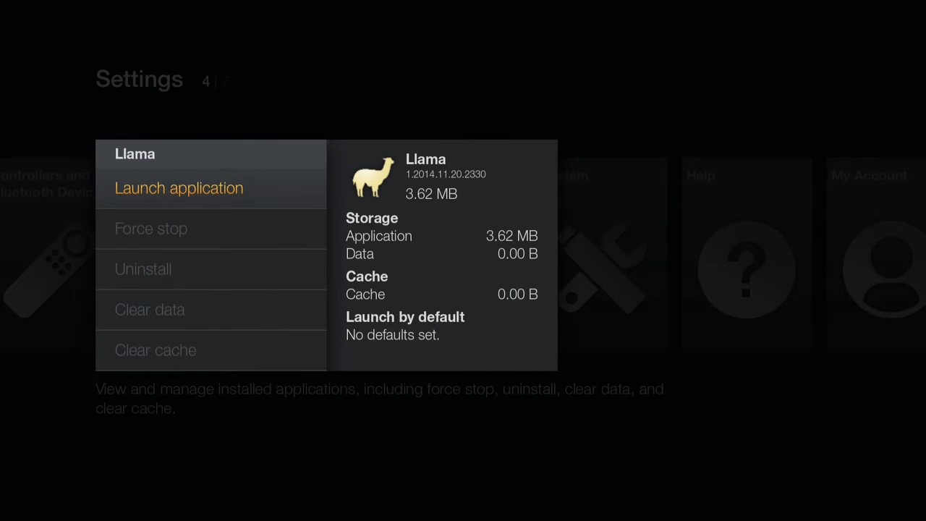
# Launch Llama, accept its terms, dismiss the welcome notice, and open Import/Export Data
pyautogui.click(178, 187)
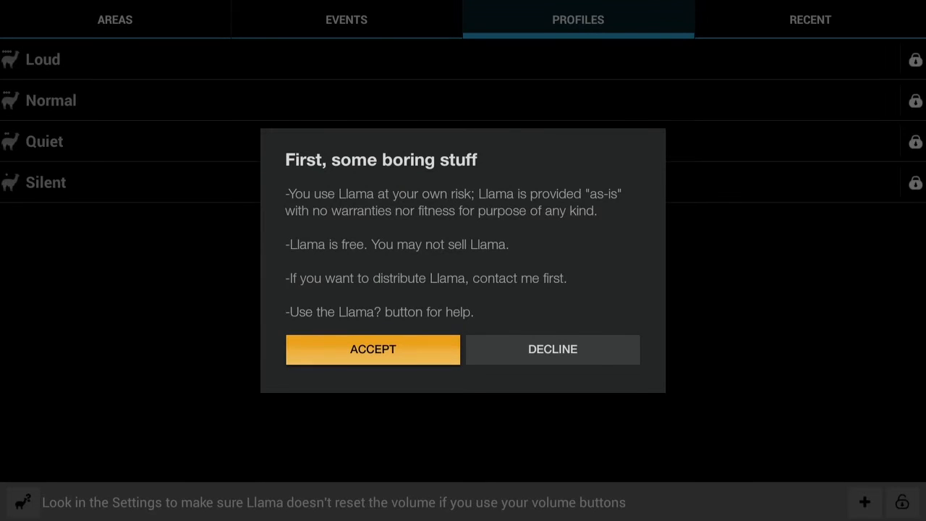
pyautogui.click(373, 348)
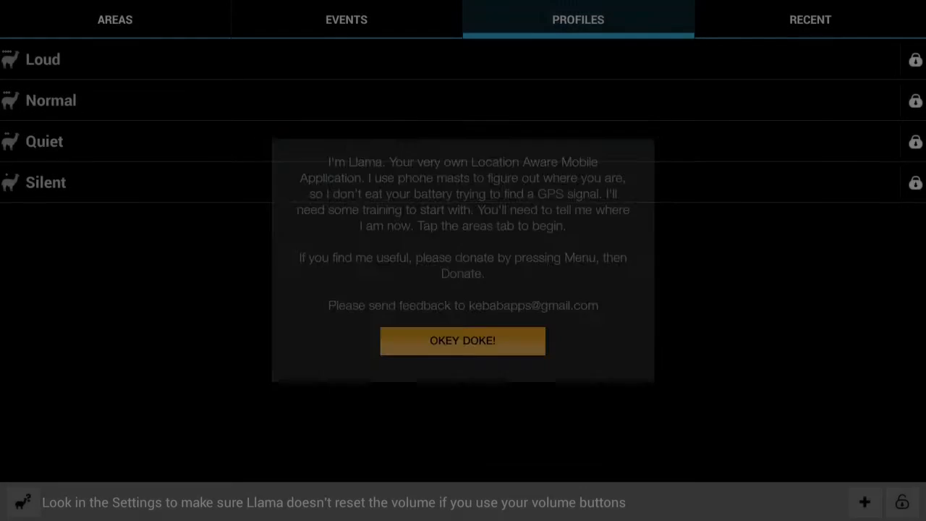
pyautogui.click(462, 340)
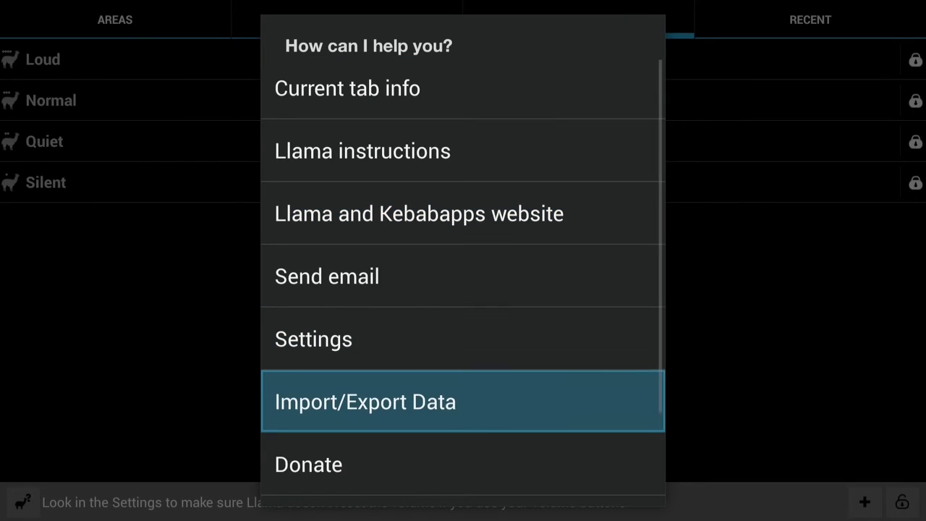
pyautogui.click(365, 401)
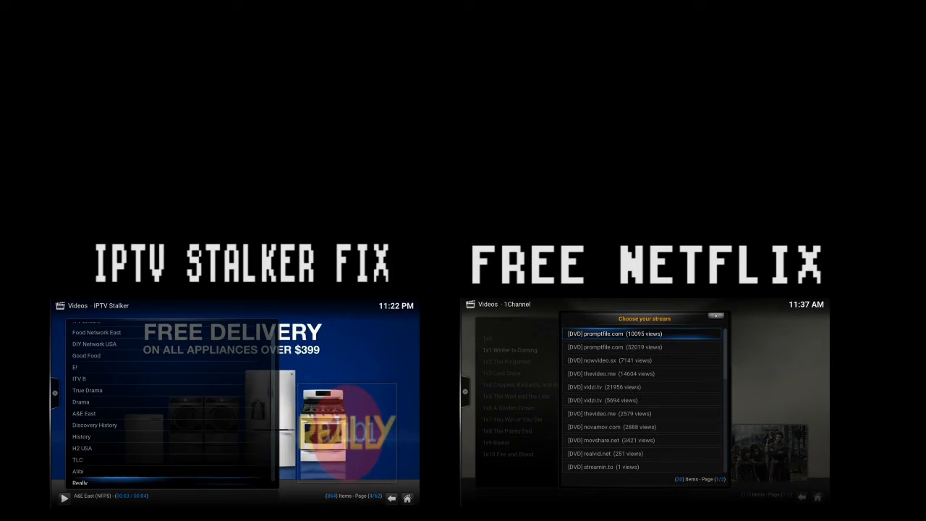
pyautogui.click(642, 334)
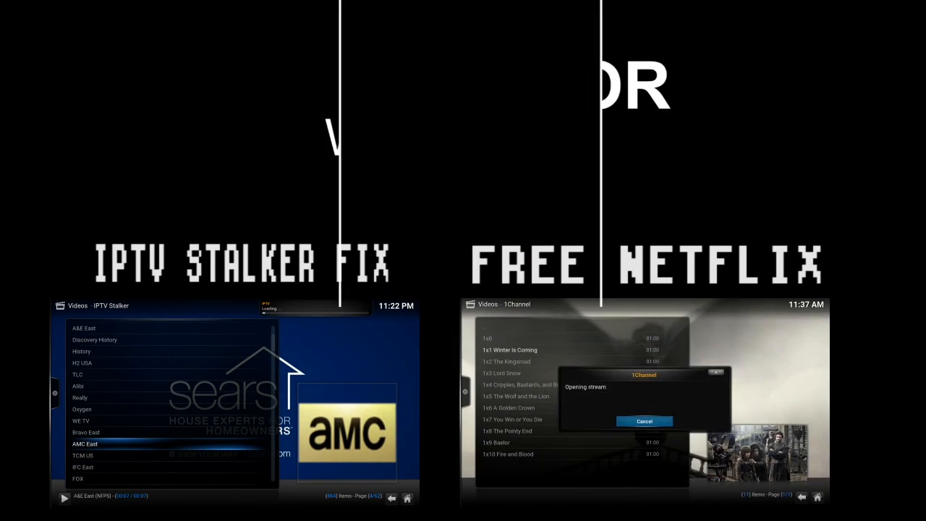